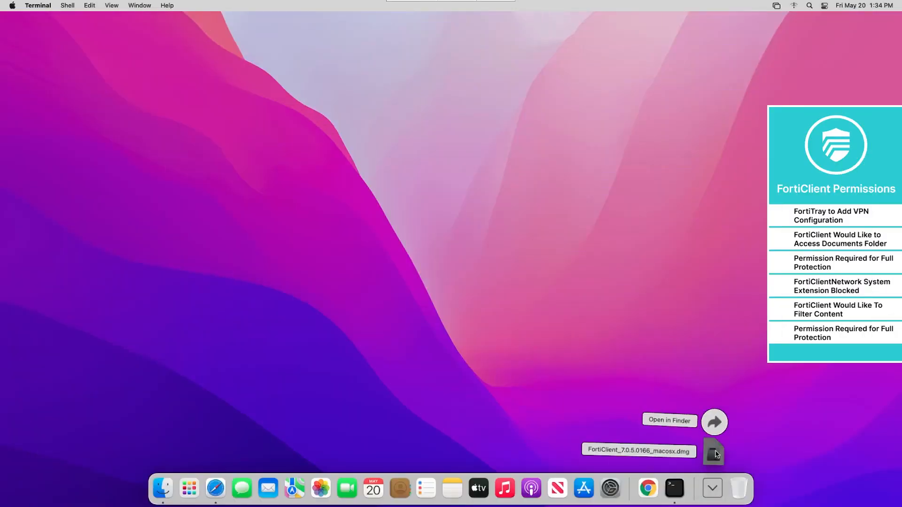
Mount the downloaded FortiClient disk image and select its Install package.
double_click(713, 451)
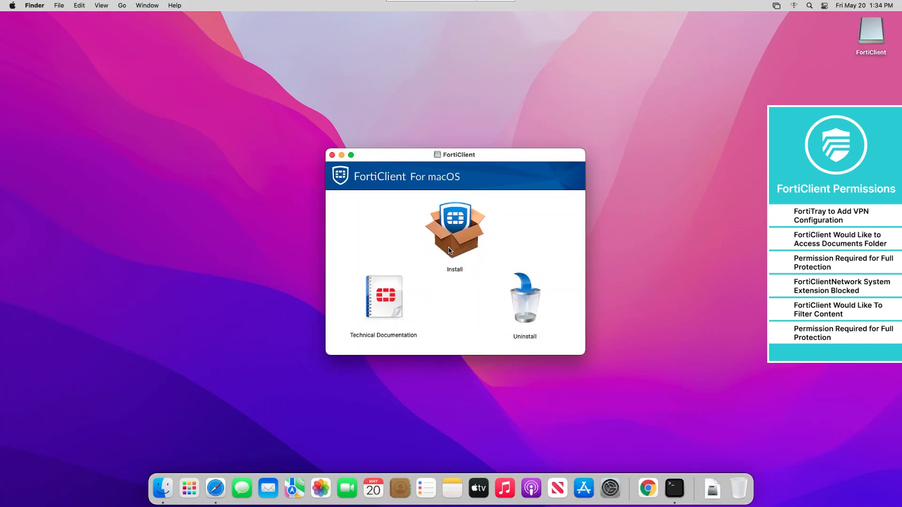
left_click(454, 230)
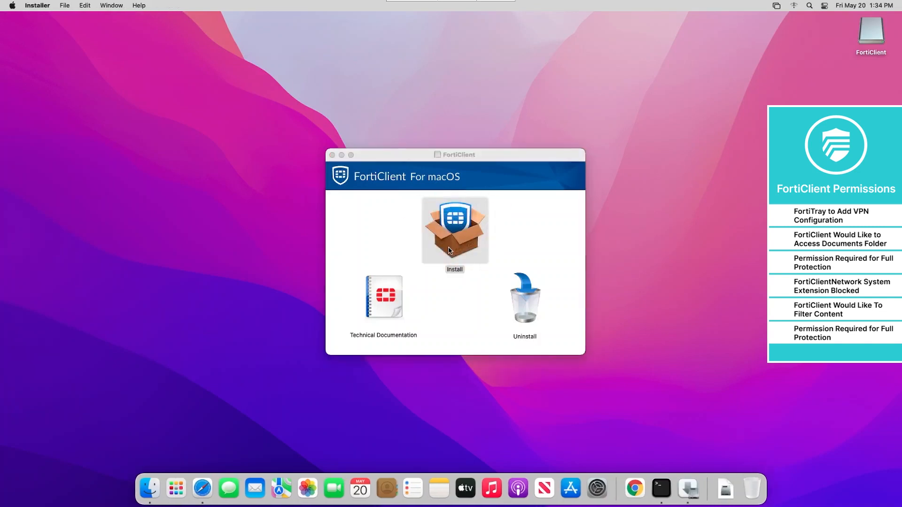
Launch the FortiClient installer, agree to the license, and authorize with the admin password.
double_click(454, 230)
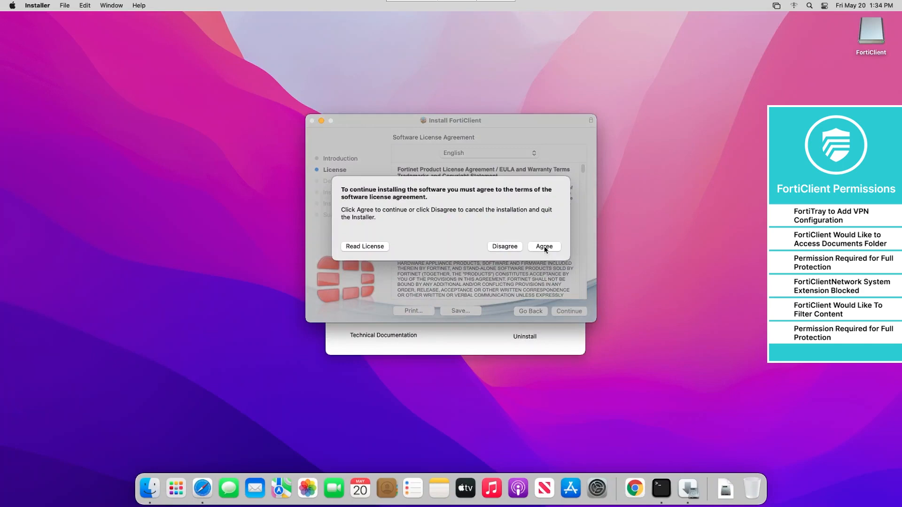
left_click(542, 246)
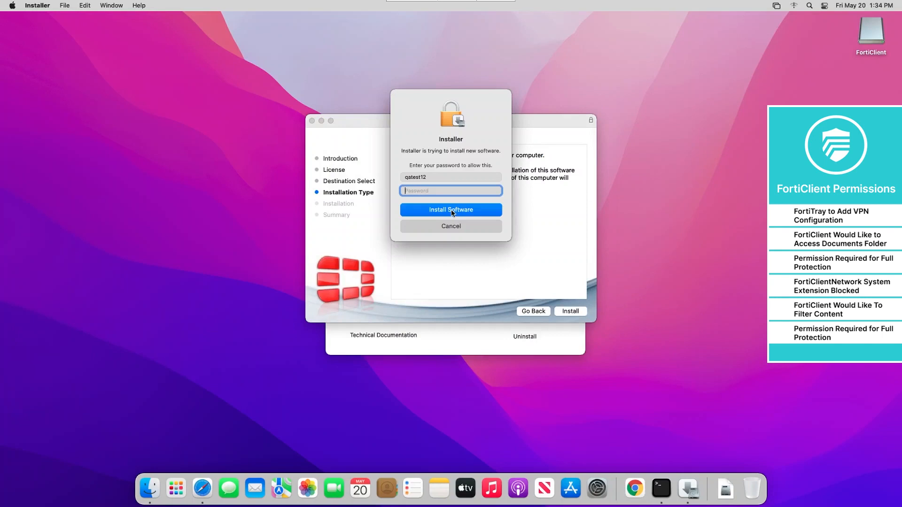
type("•")
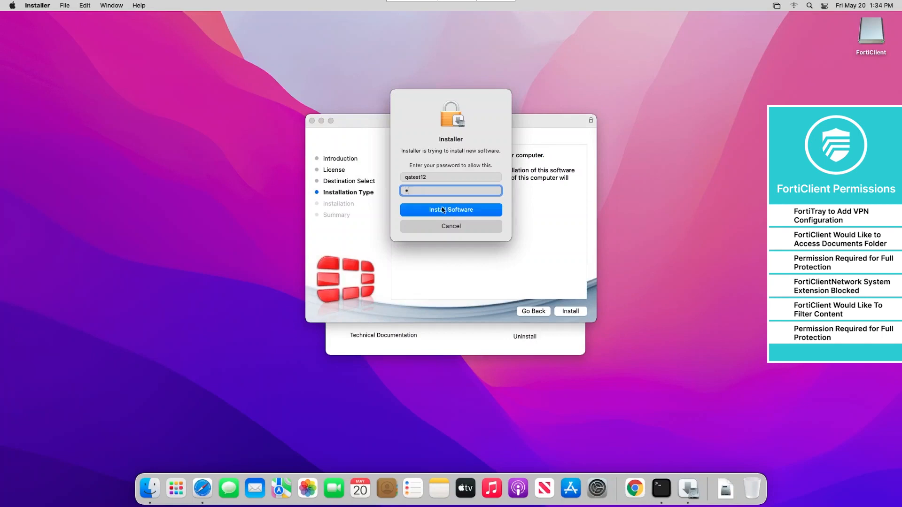
left_click(450, 209)
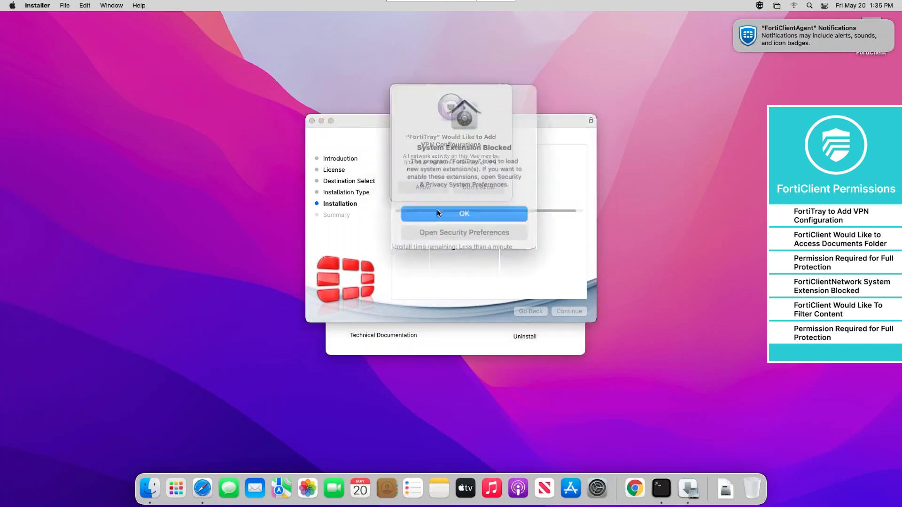
Allow FortiTray to add VPN configurations and open Security Preferences for its blocked extension.
left_click(463, 213)
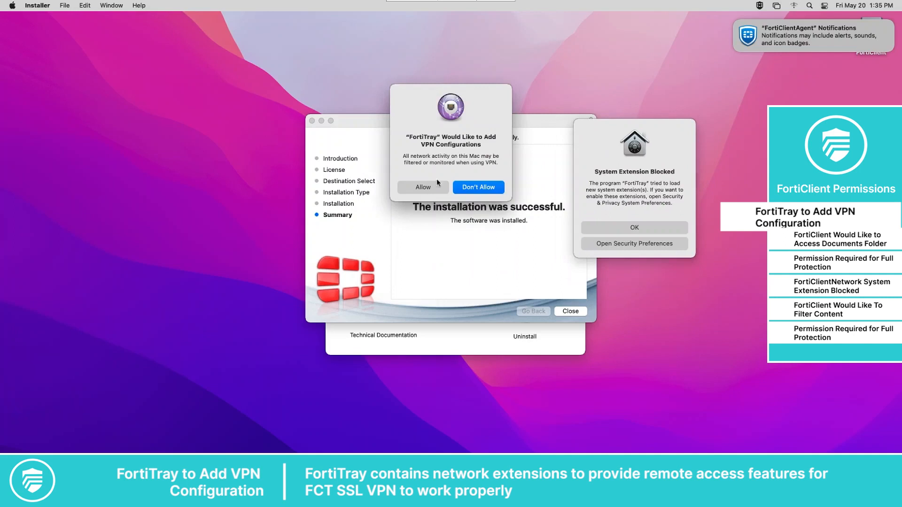
left_click(477, 187)
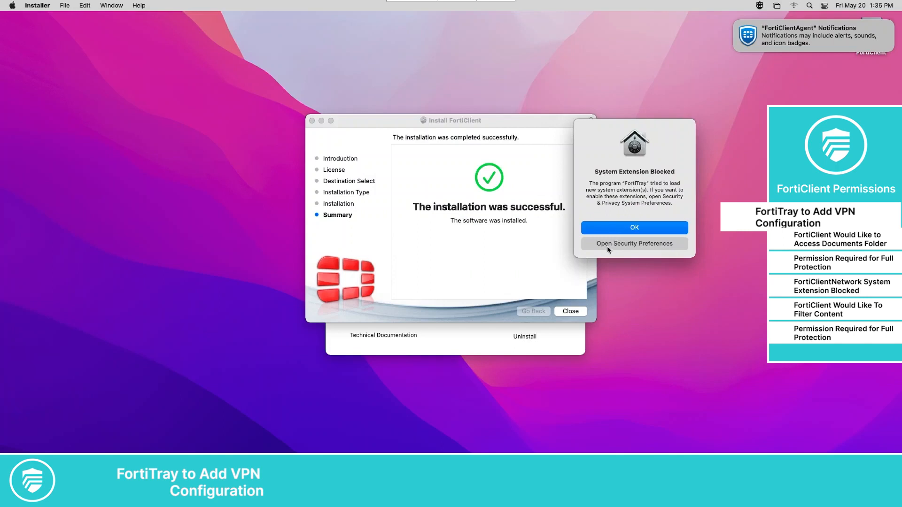
left_click(632, 243)
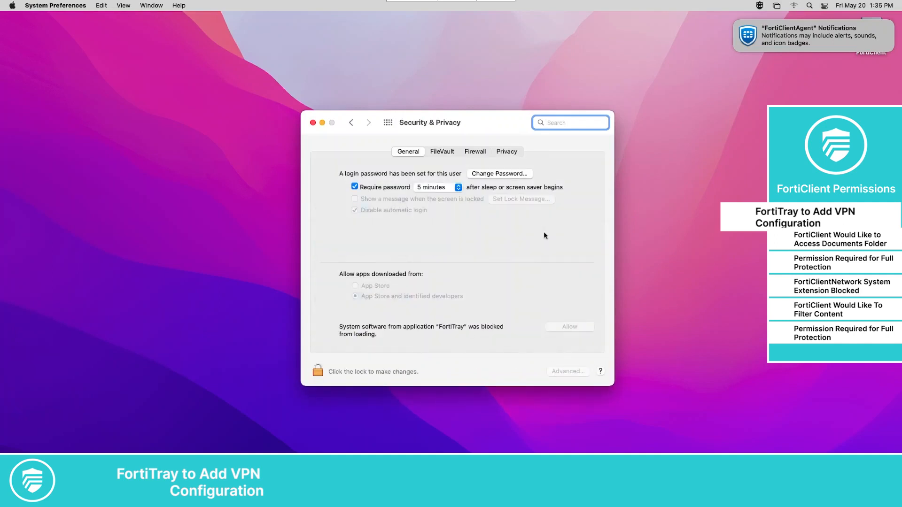
Unlock Security & Privacy with the password and allow FortiTray's system software.
left_click(317, 371)
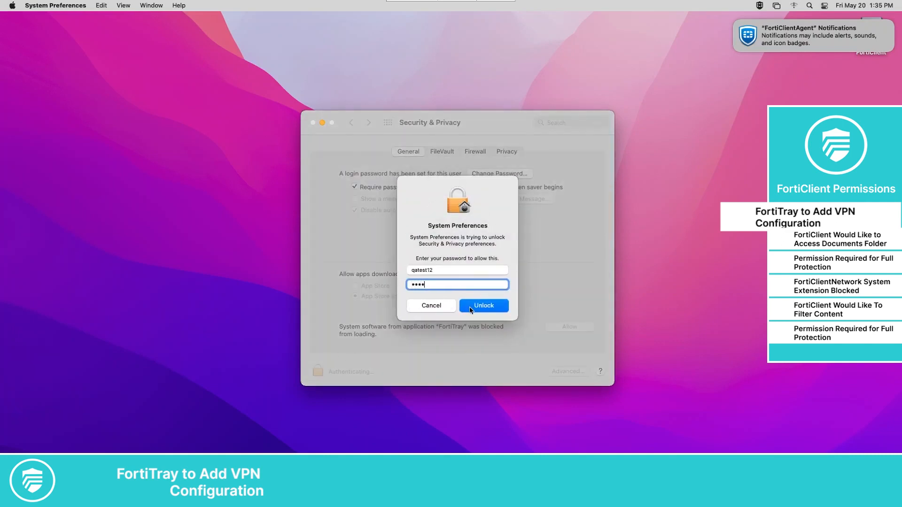
left_click(482, 306)
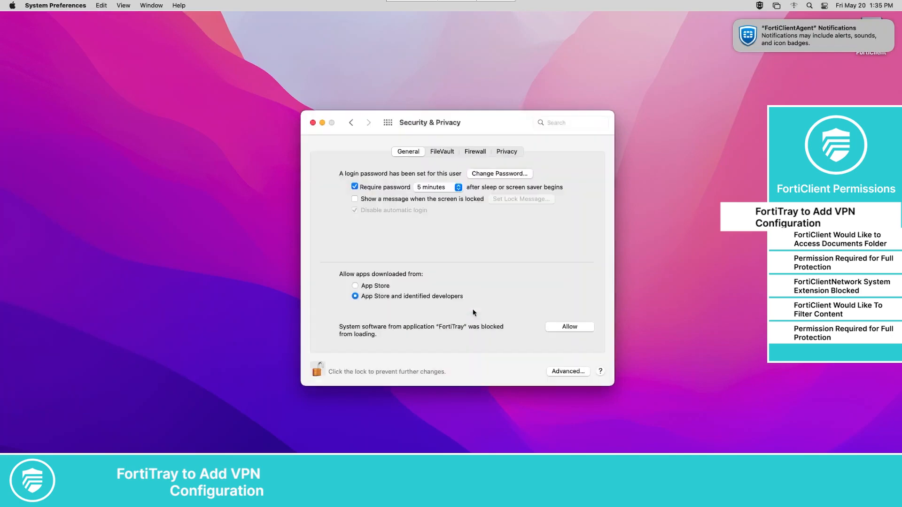
left_click(355, 209)
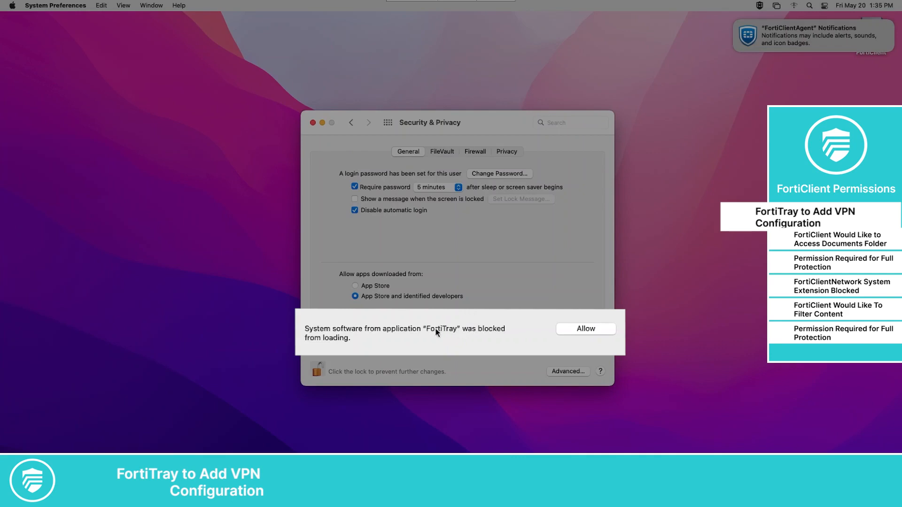
left_click(584, 329)
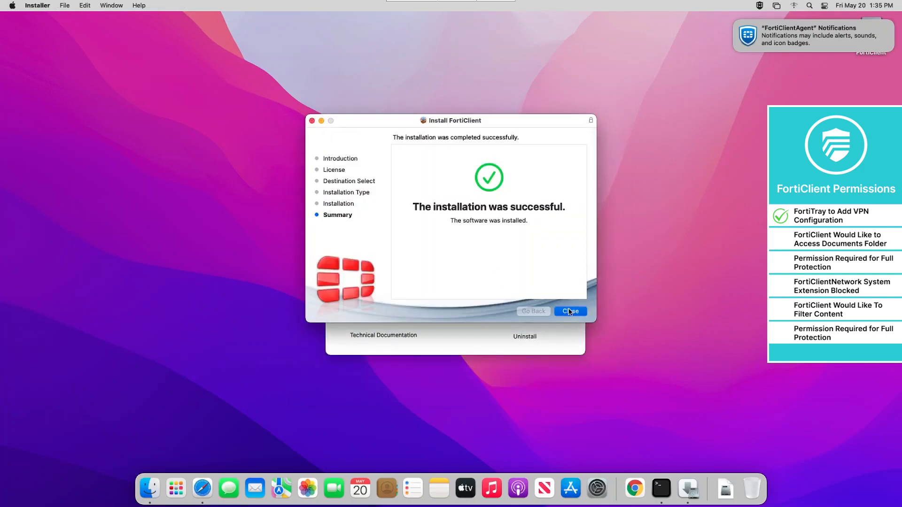
Close the installer, move its package to Trash, dismiss the notification, and launch FortiClient.
left_click(569, 311)
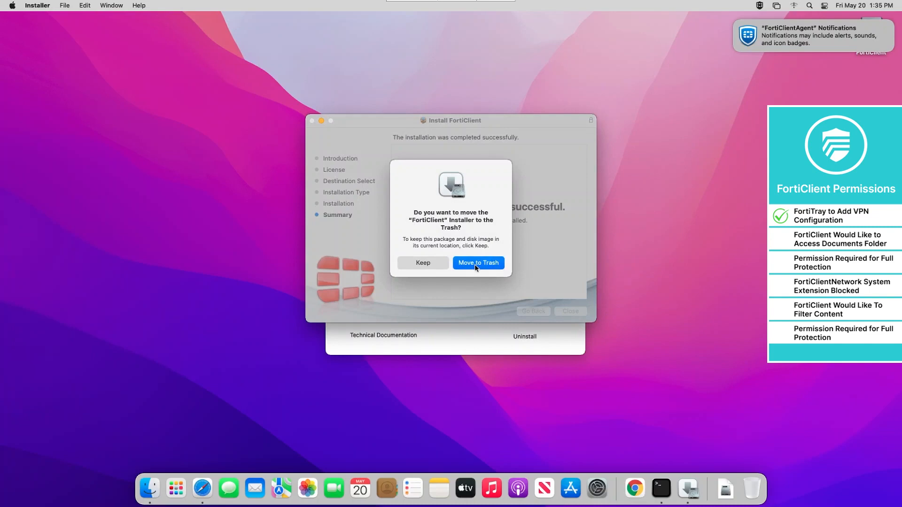
left_click(477, 263)
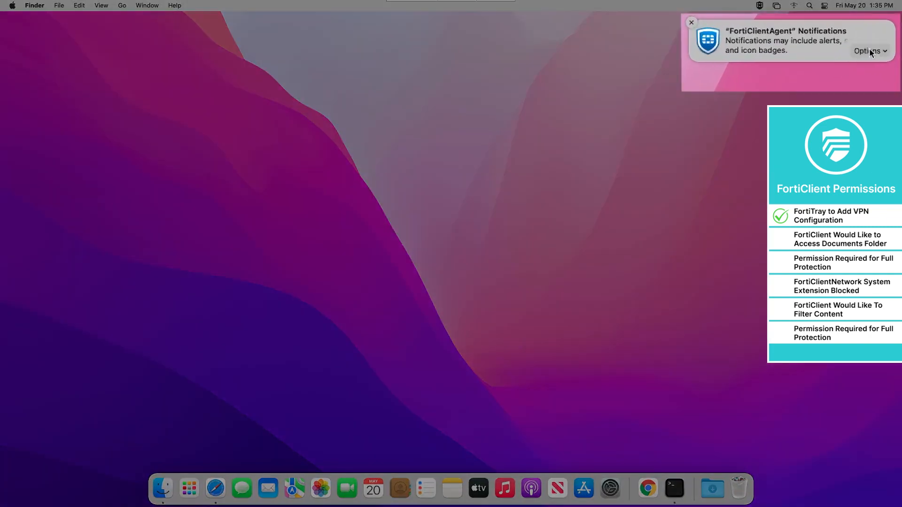
left_click(869, 51)
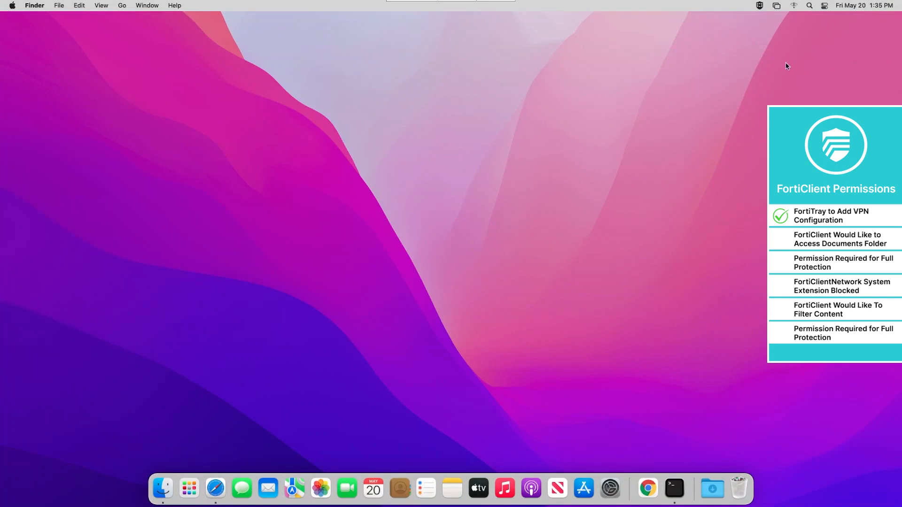
left_click(730, 6)
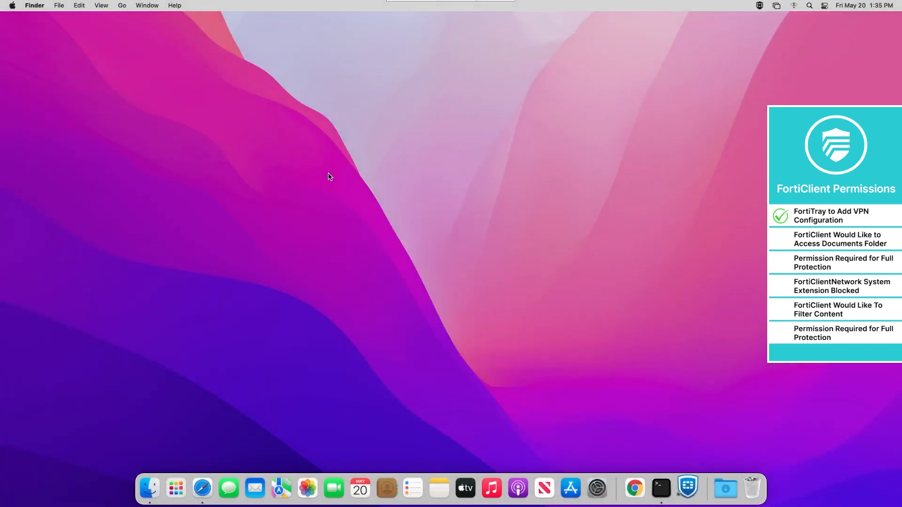
Grant FortiClient Documents access, connect to the EMS server, and accept its certificate.
left_click(687, 488)
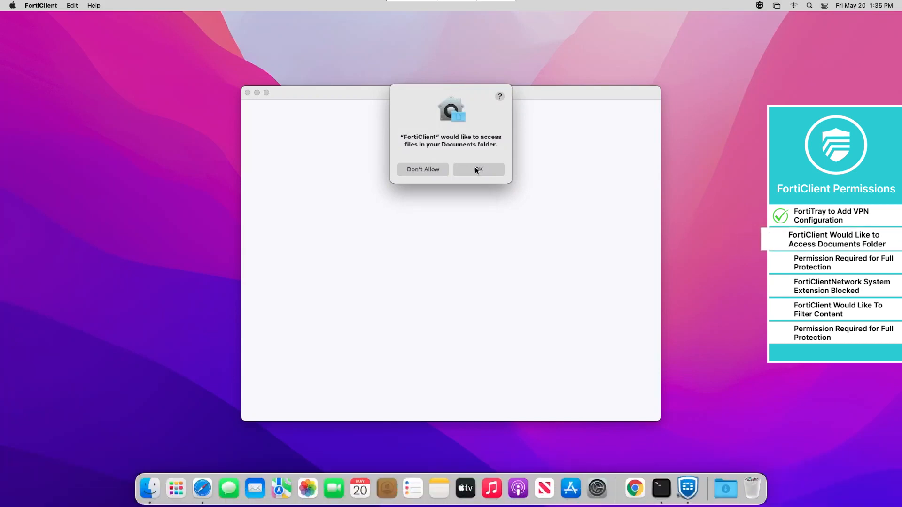
left_click(478, 169)
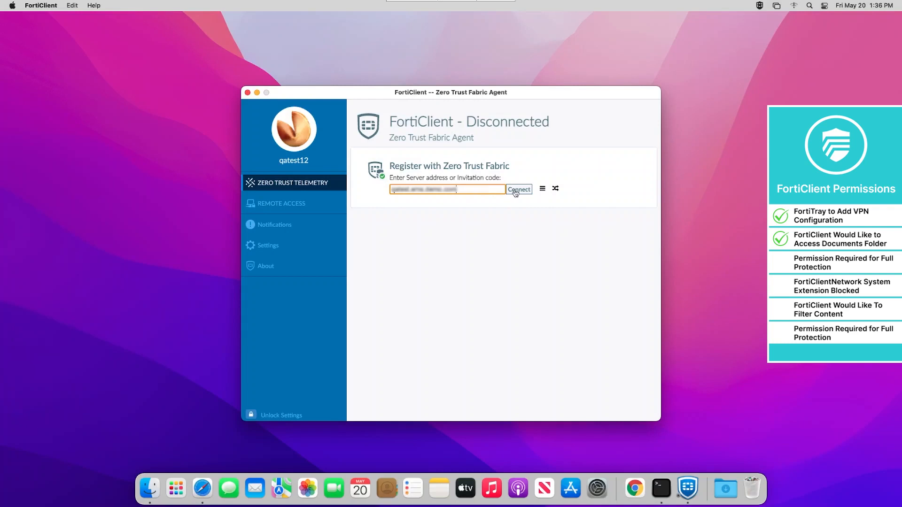
left_click(517, 190)
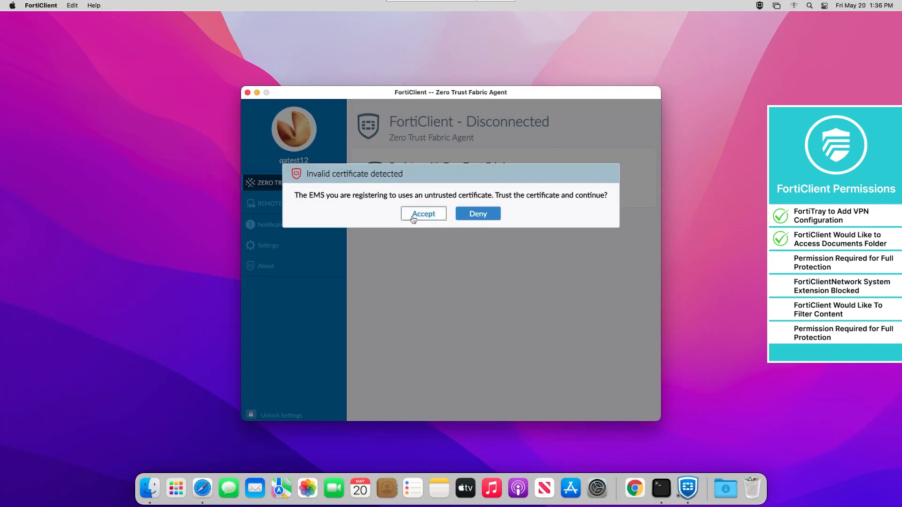
left_click(423, 214)
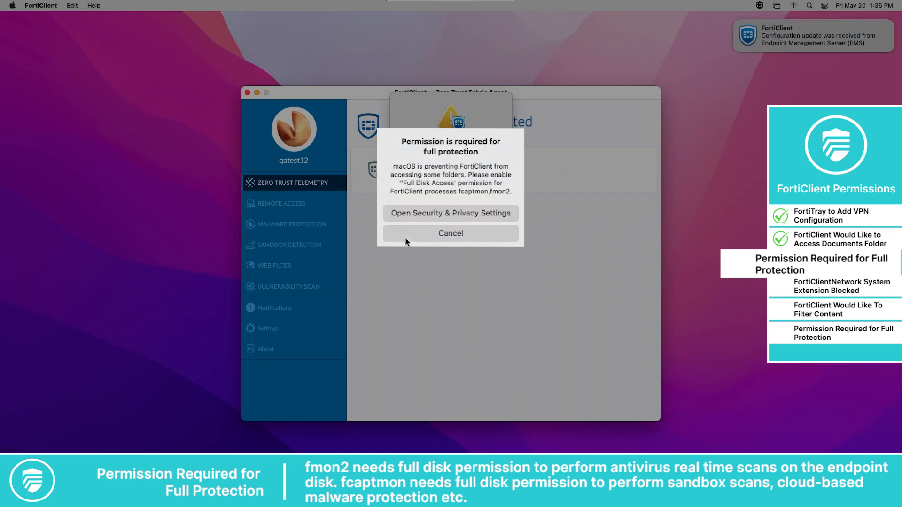
Unlock Security Preferences and allow the blocked FortiClientNetwork system software to load.
left_click(451, 233)
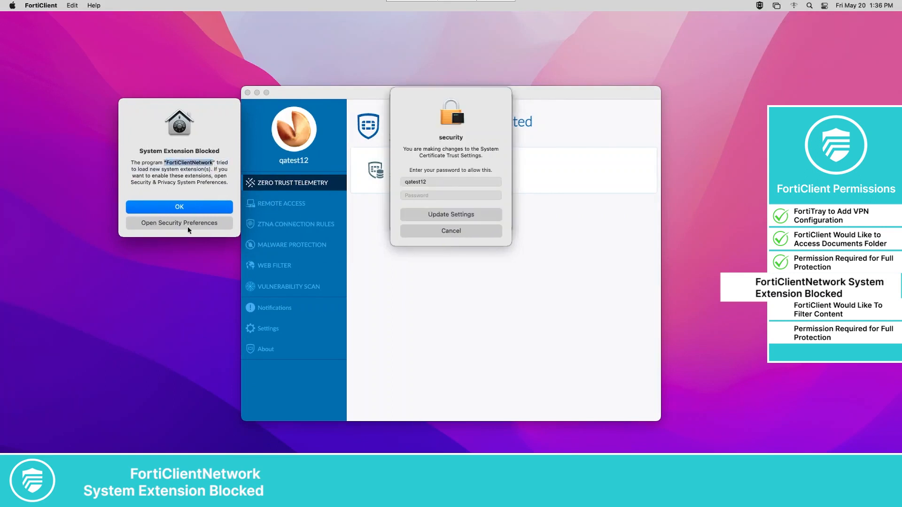
left_click(179, 223)
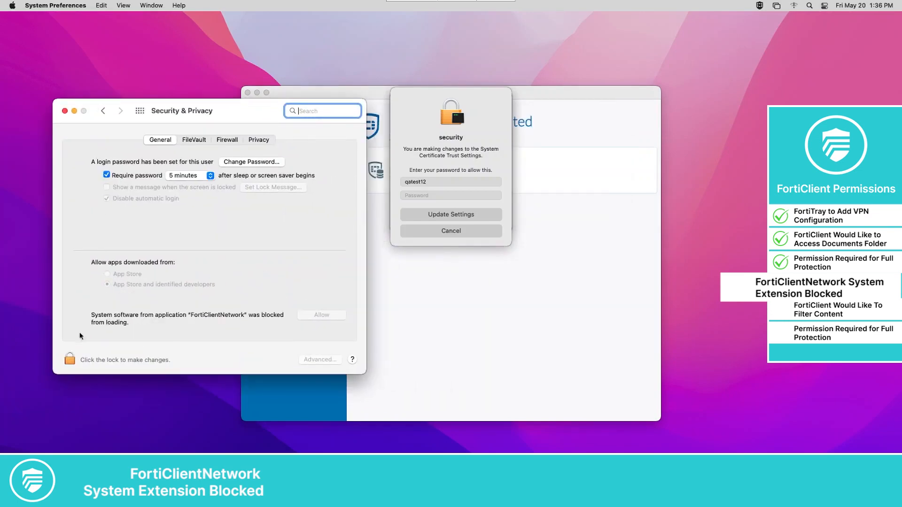
left_click(69, 359)
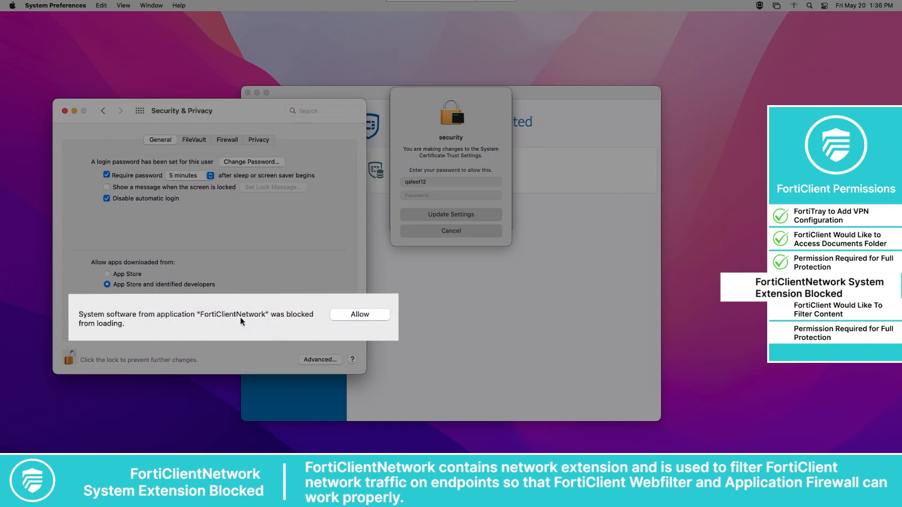
left_click(359, 315)
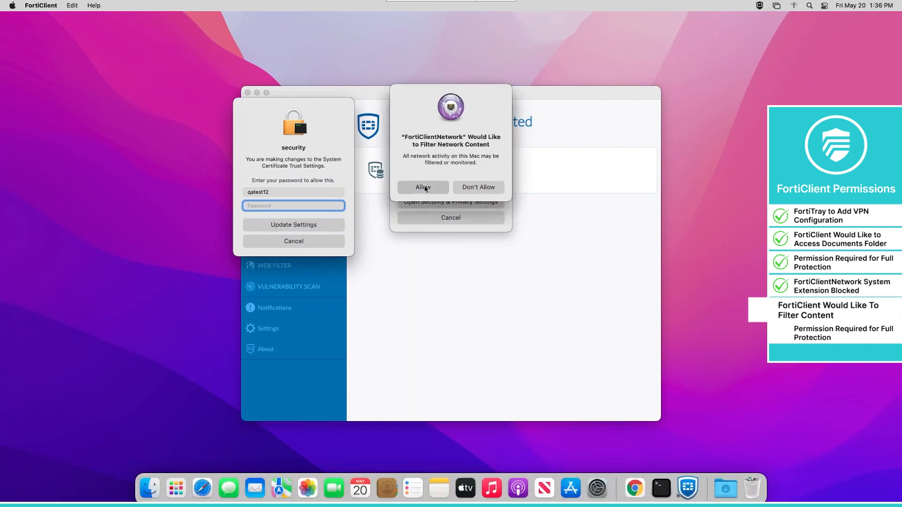
Let FortiClientNetwork filter network content and open Security & Privacy for full disk access.
left_click(422, 187)
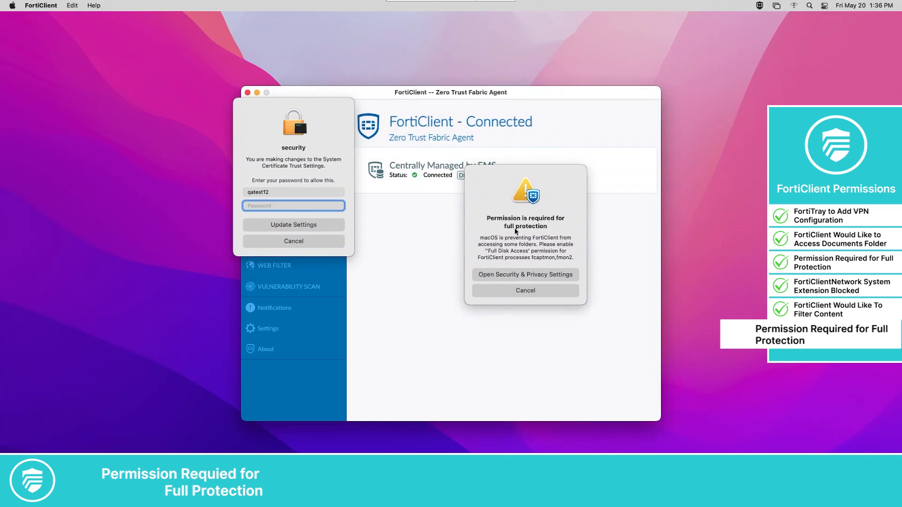
left_click(524, 274)
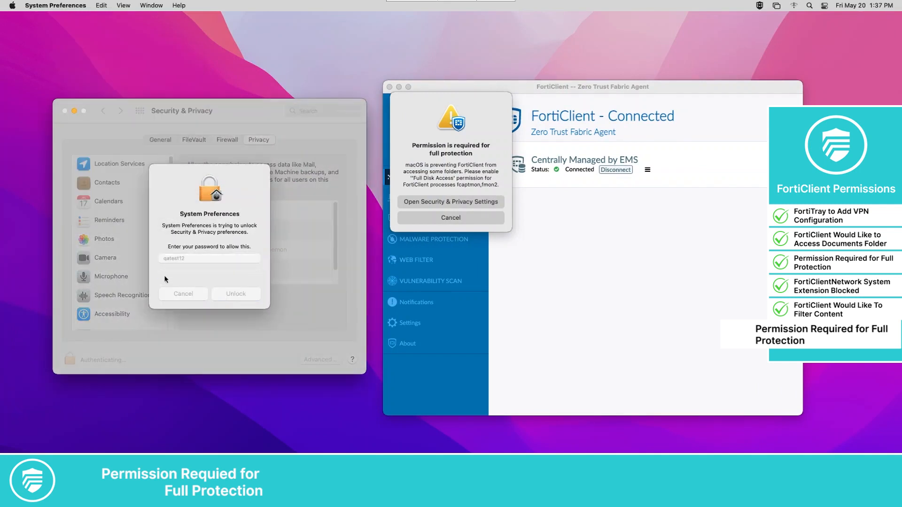
Grant Full Disk Access to fcaptmon, fctservctl2, FortiClient and fmon2, then close preferences.
left_click(235, 294)
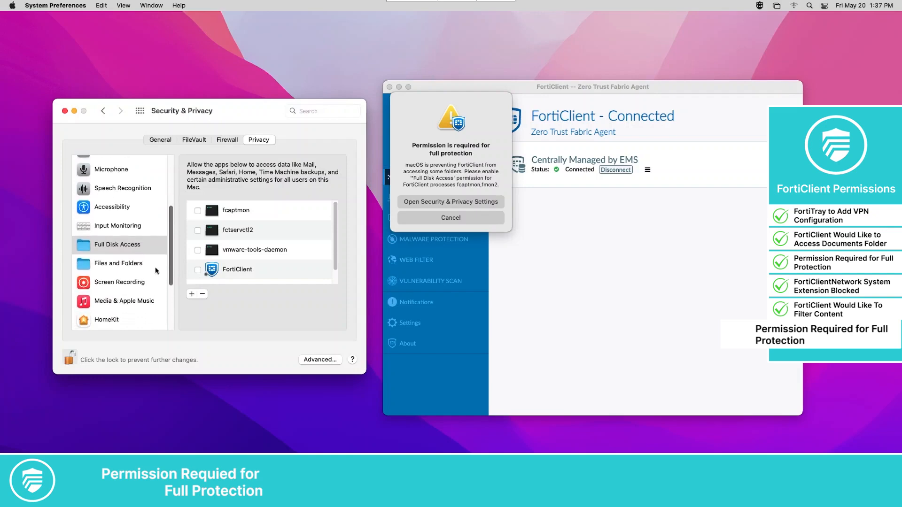
left_click(410, 322)
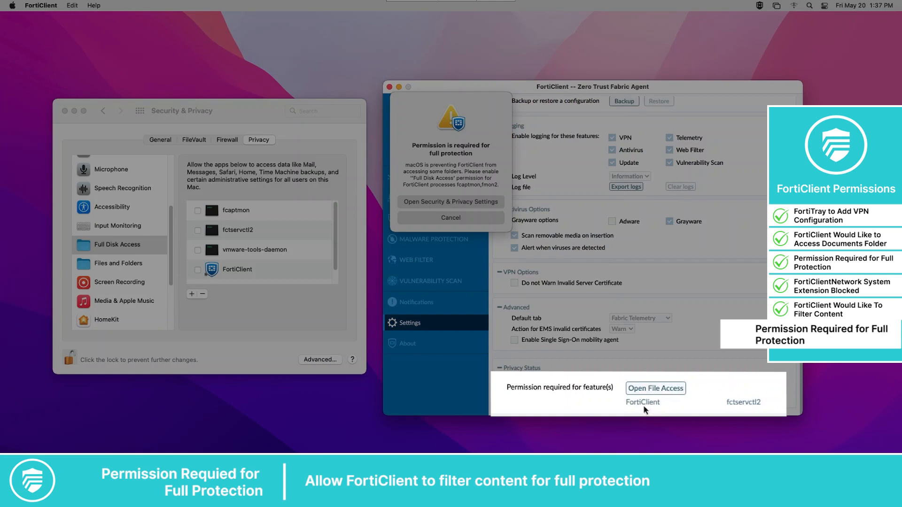
mouse_move(733, 408)
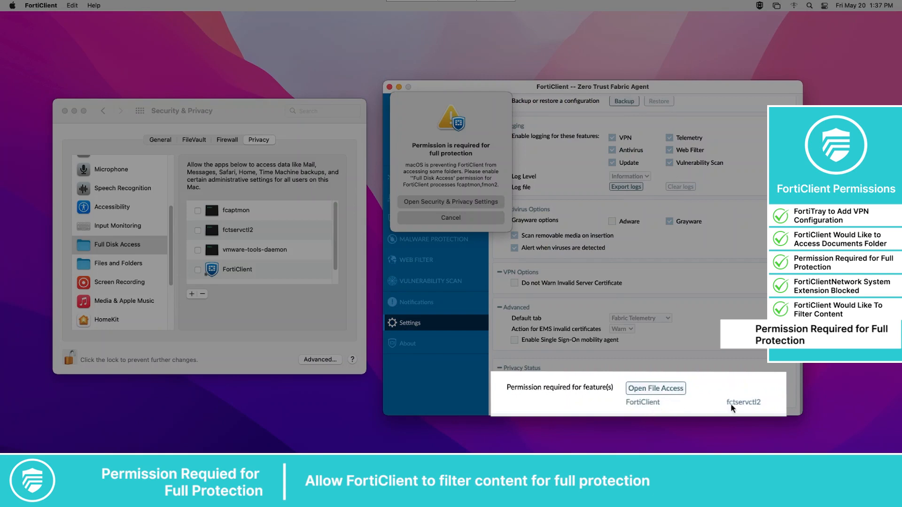
left_click(198, 210)
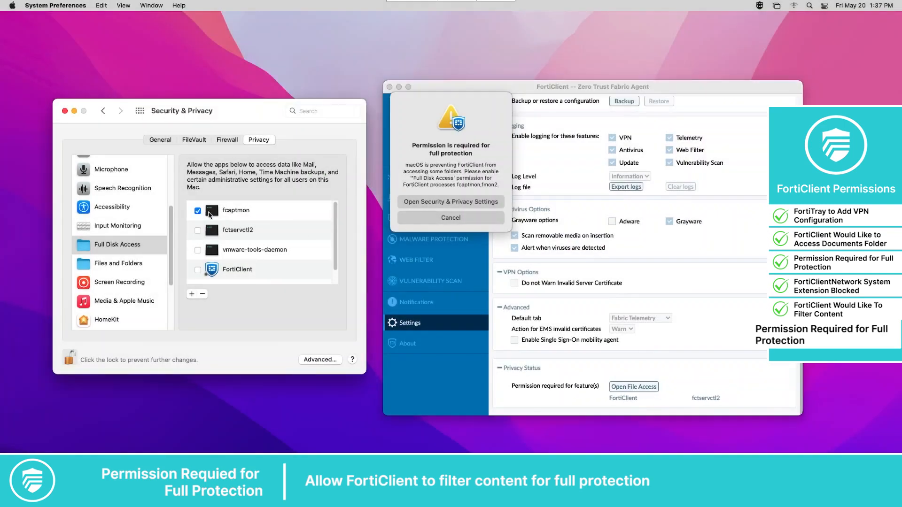
left_click(197, 230)
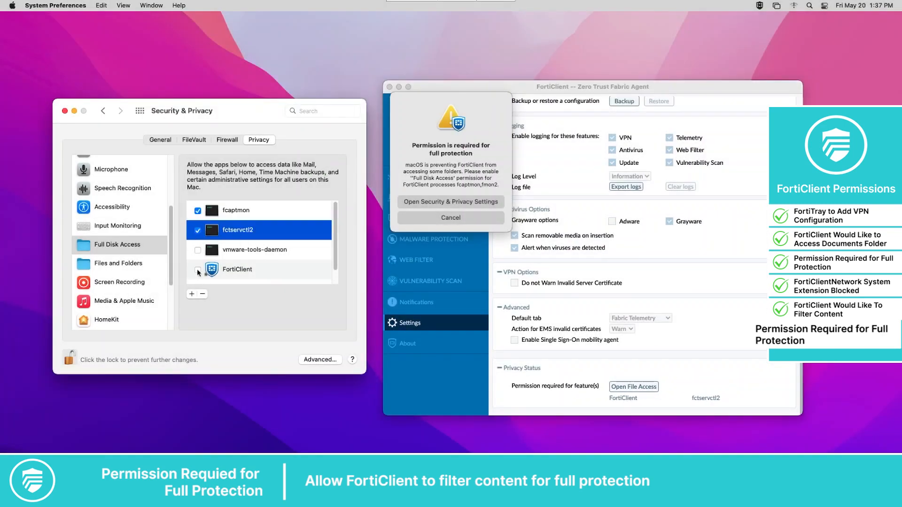
left_click(198, 269)
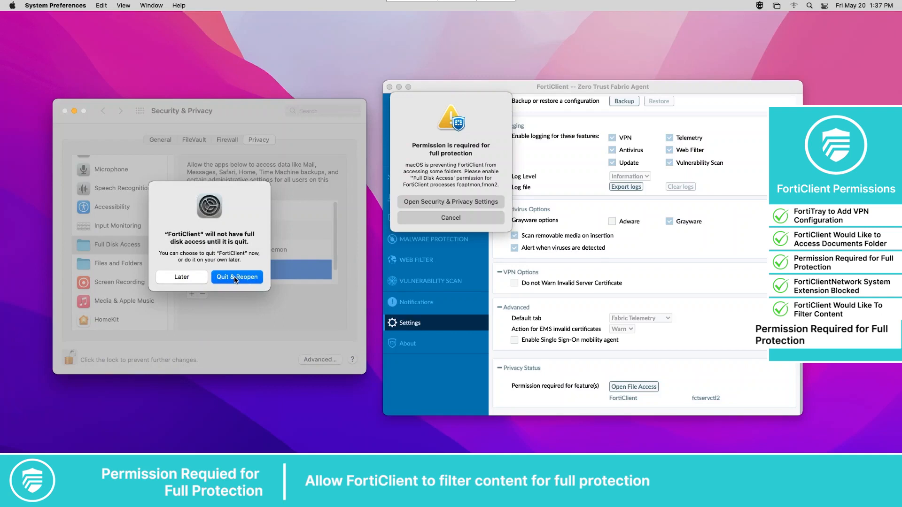
mouse_move(197, 282)
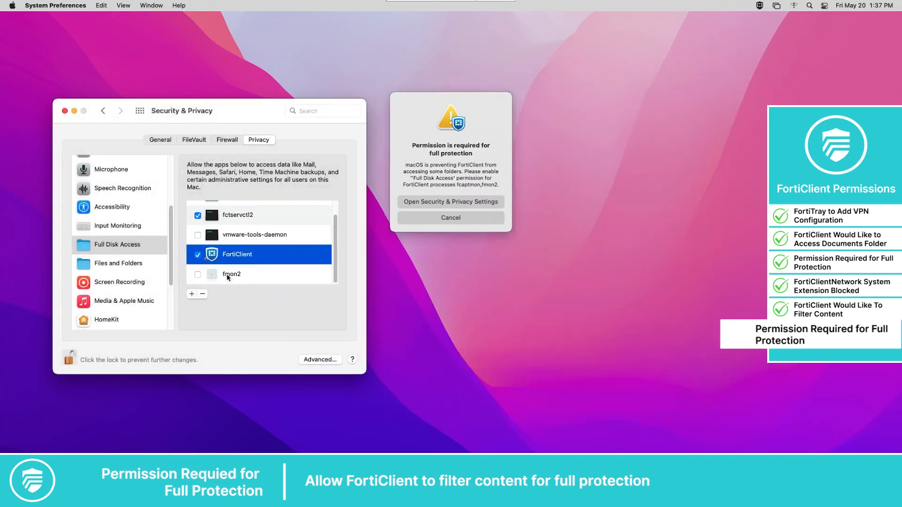
left_click(186, 278)
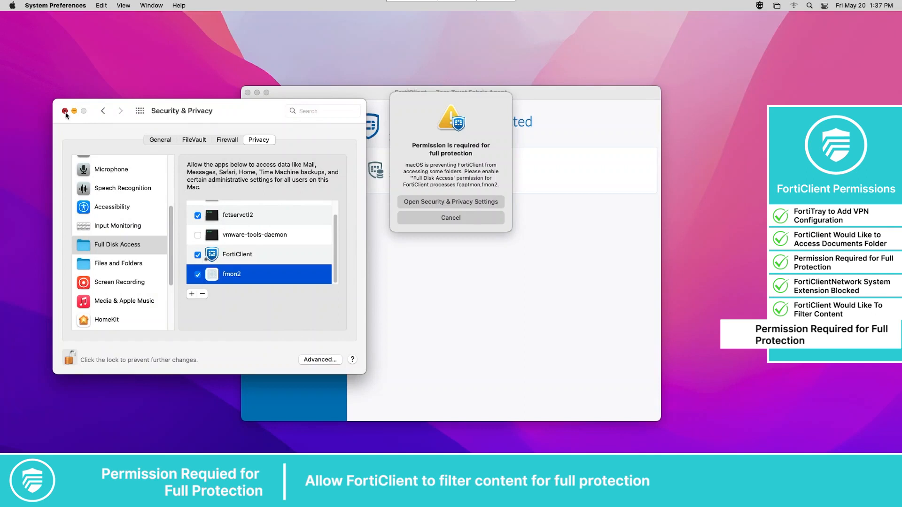
left_click(65, 111)
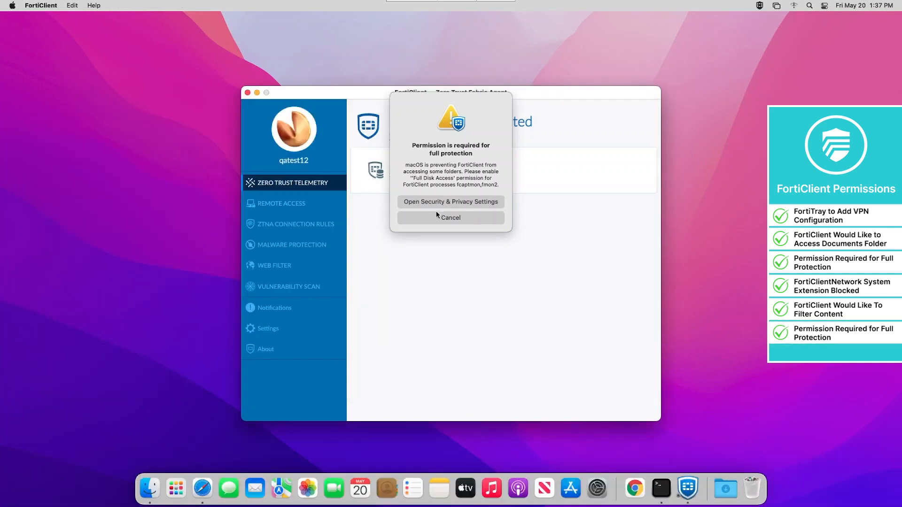
Dismiss the permission prompts and connect the ssl-v4 remote-access VPN as qatest.
left_click(451, 201)
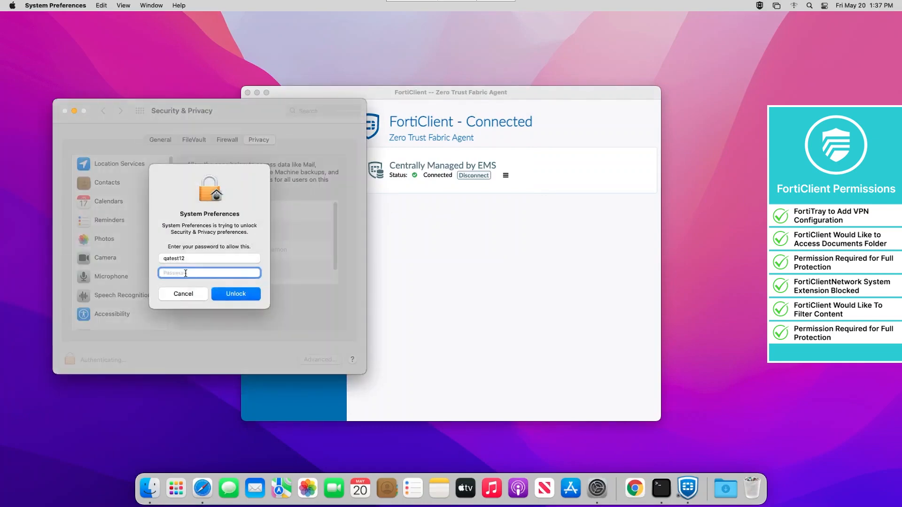
left_click(235, 293)
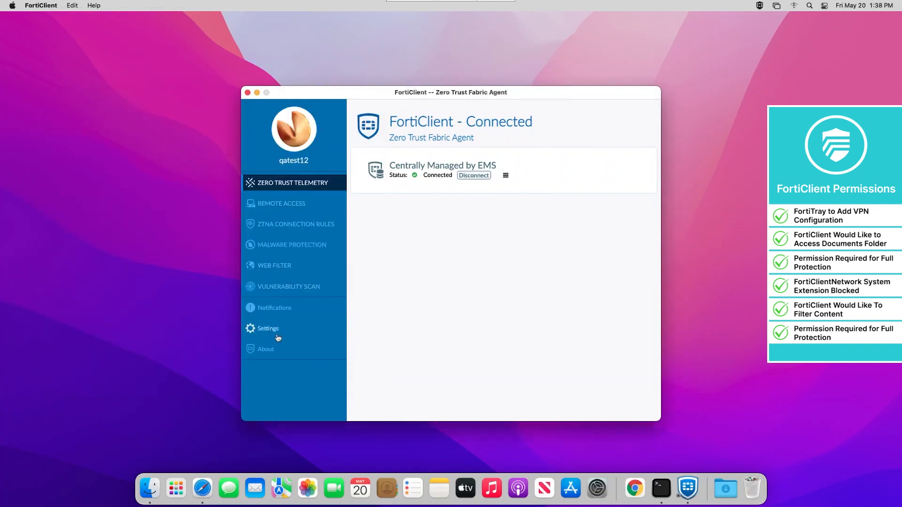
left_click(267, 328)
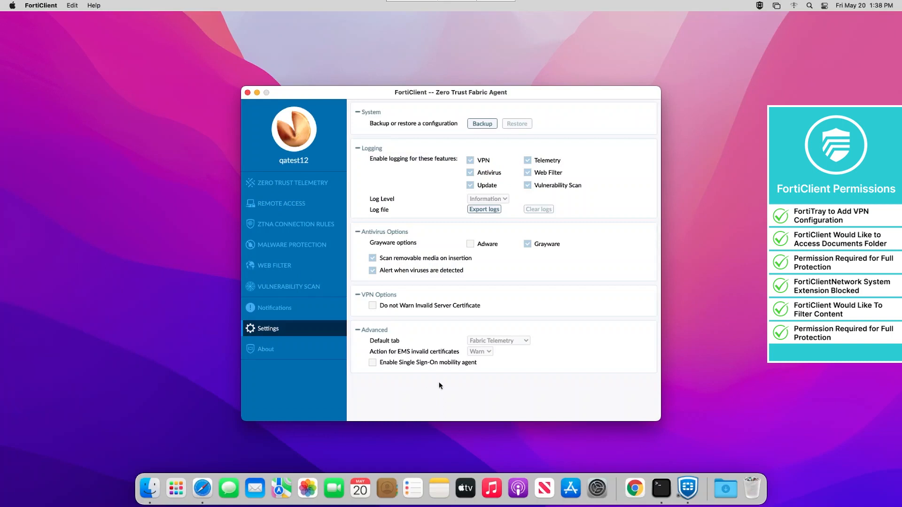
left_click(294, 182)
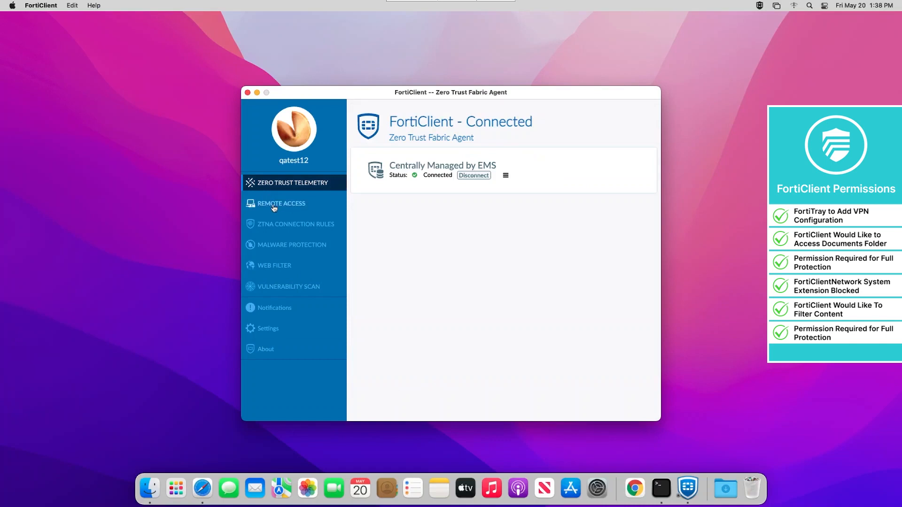
left_click(281, 203)
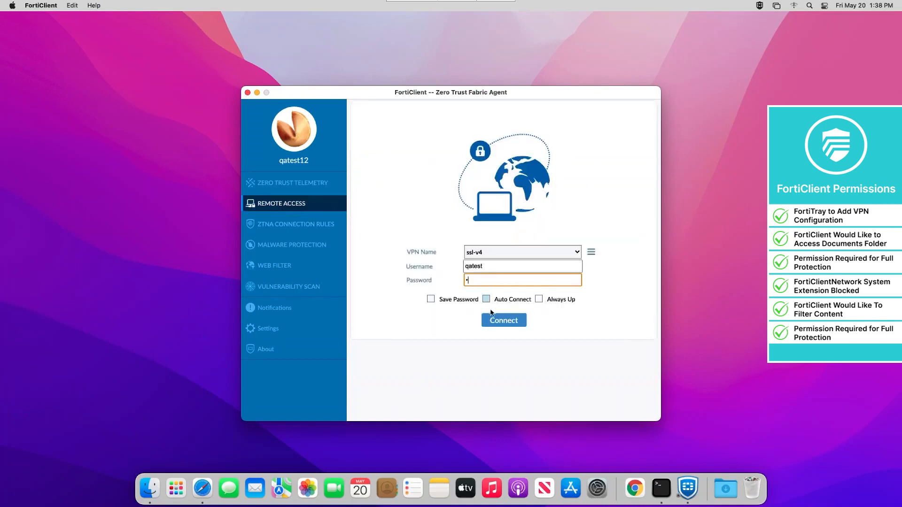
left_click(502, 319)
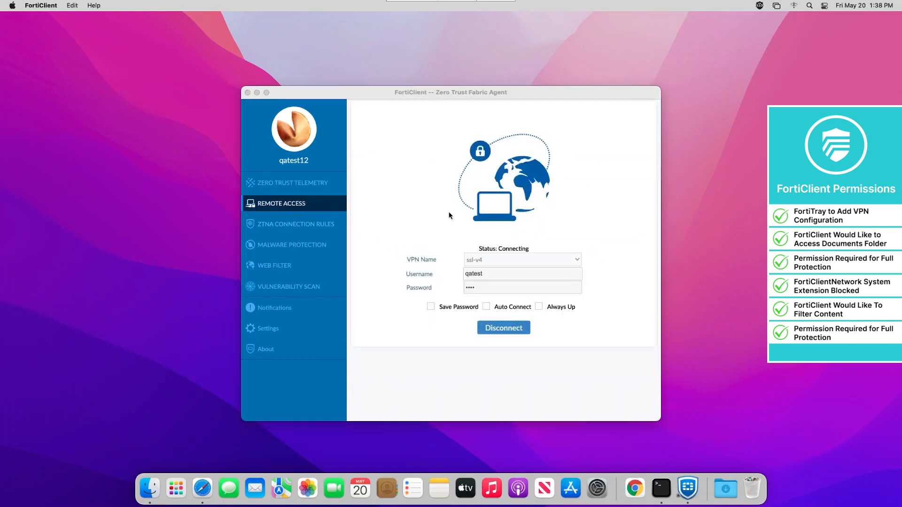